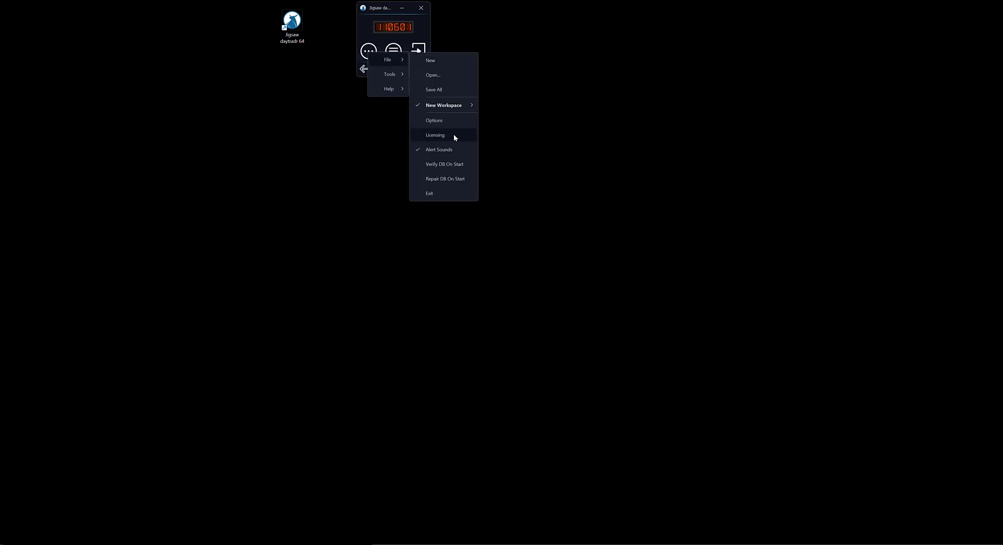
View the lifetime Live Trade licence under File > Licensing, widen the launcher, then close licensing.
left_click(434, 135)
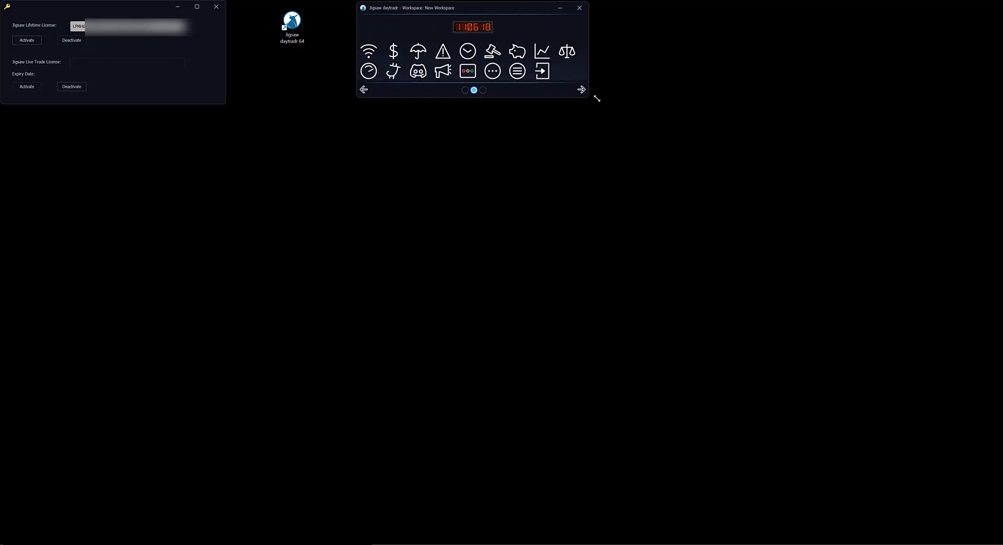
left_click(580, 89)
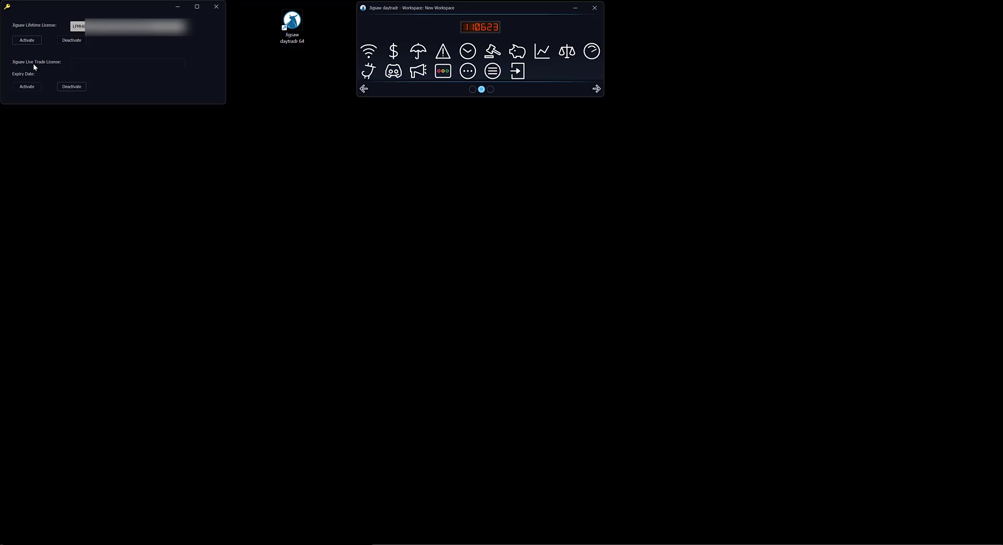
left_click(125, 62)
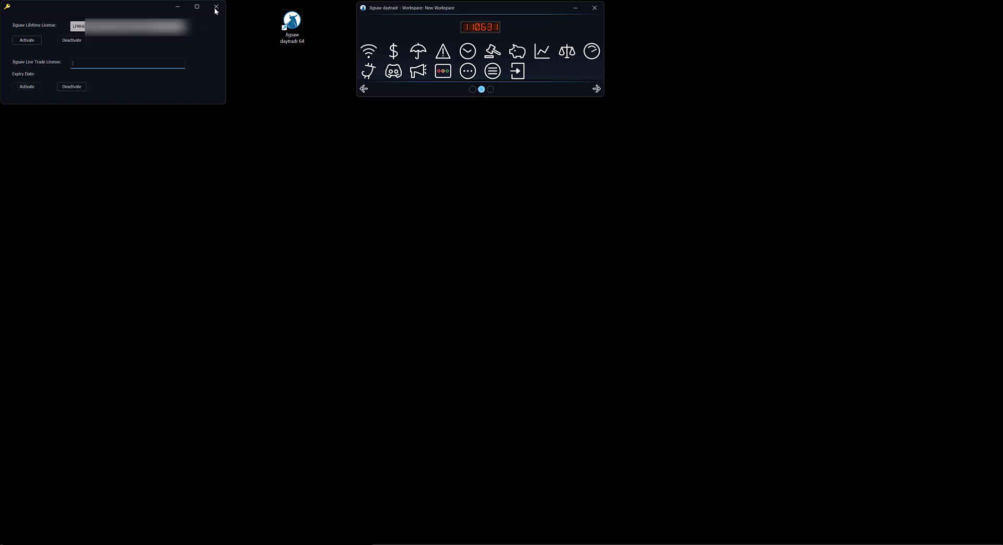
left_click(217, 6)
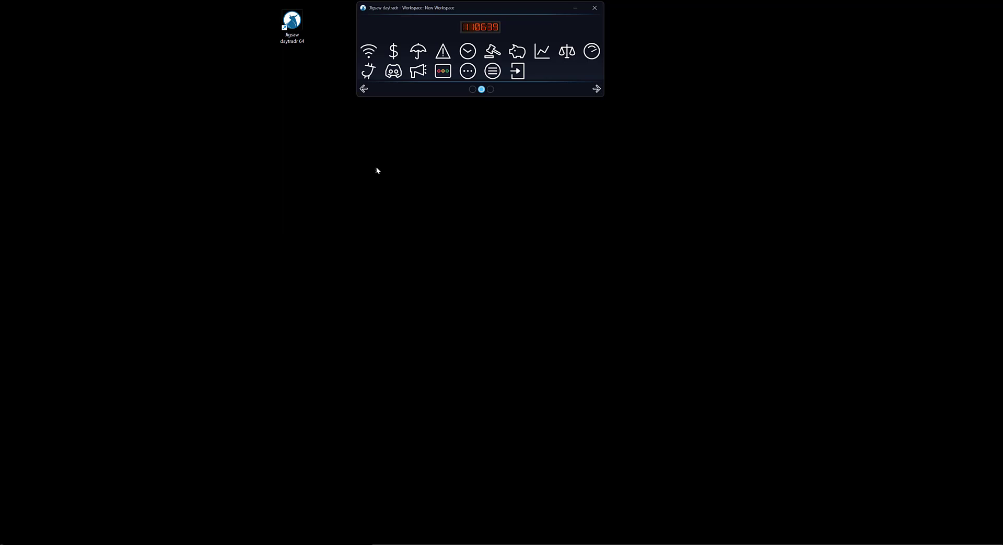
mouse_move(485, 139)
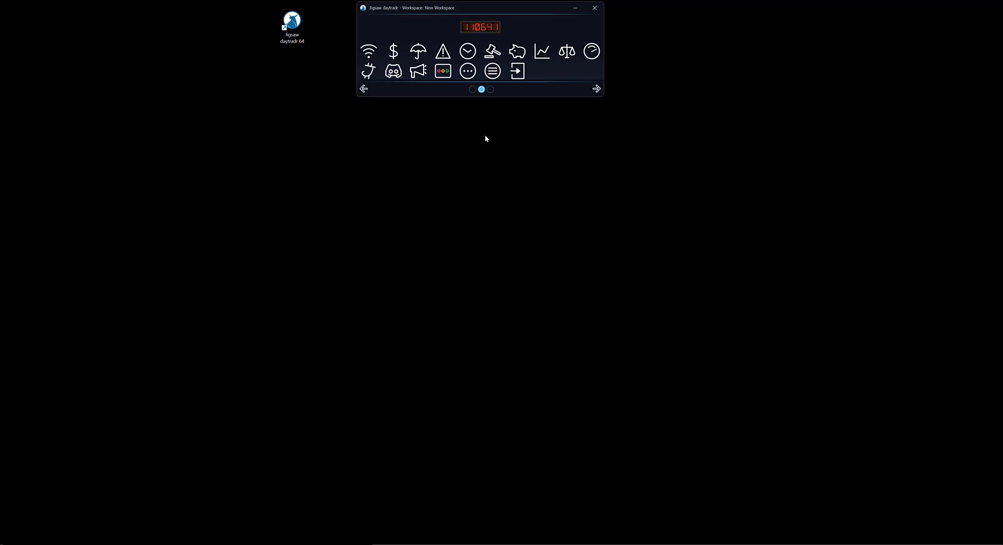
mouse_move(467, 71)
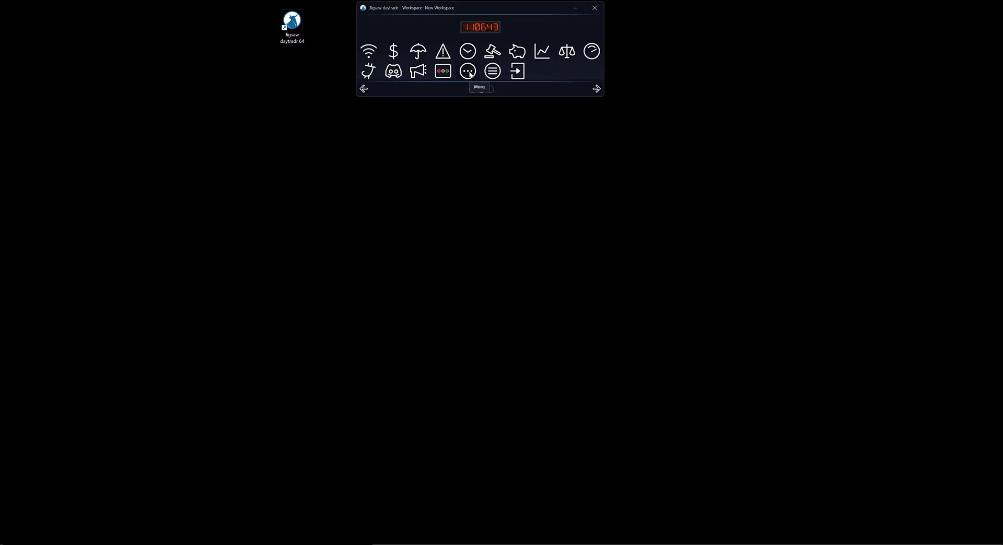
left_click(492, 71)
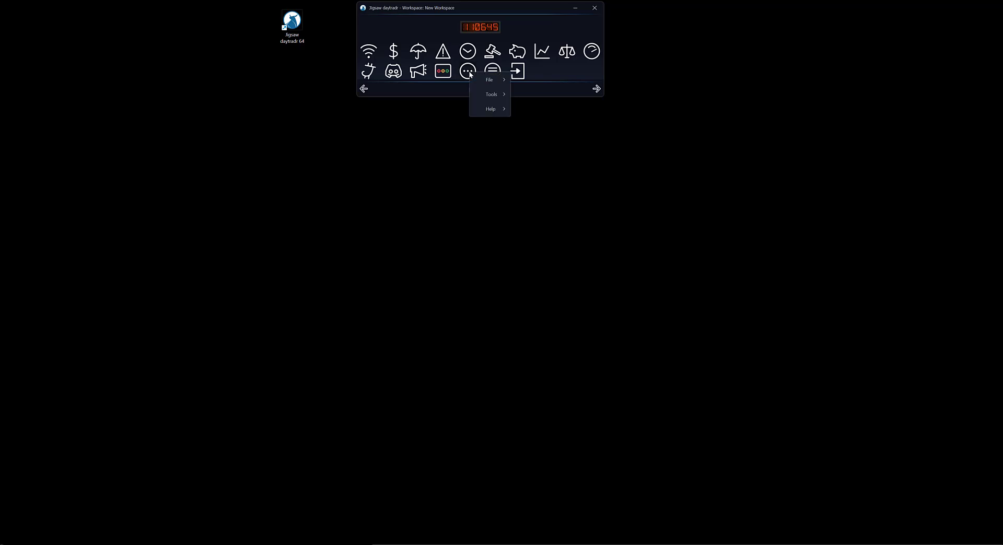
left_click(489, 80)
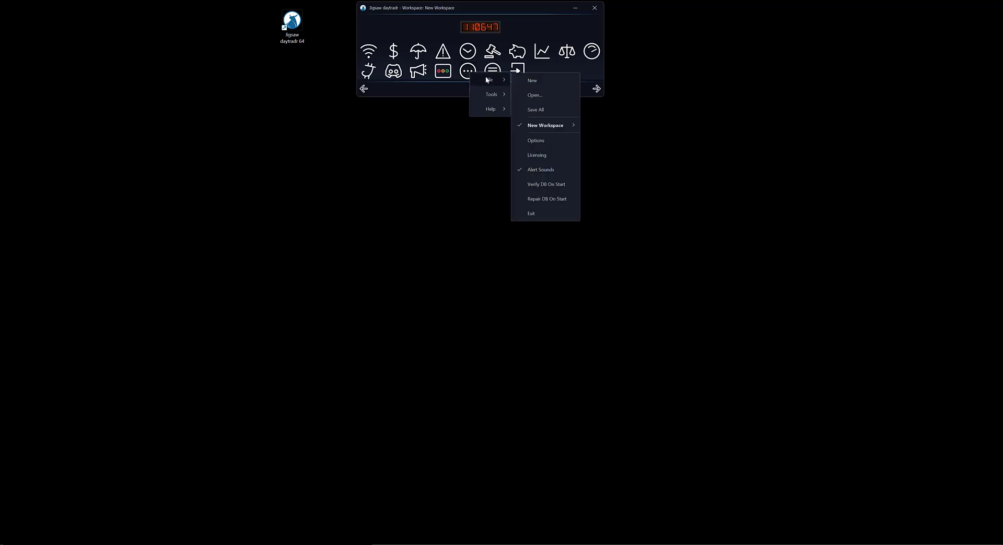
left_click(536, 140)
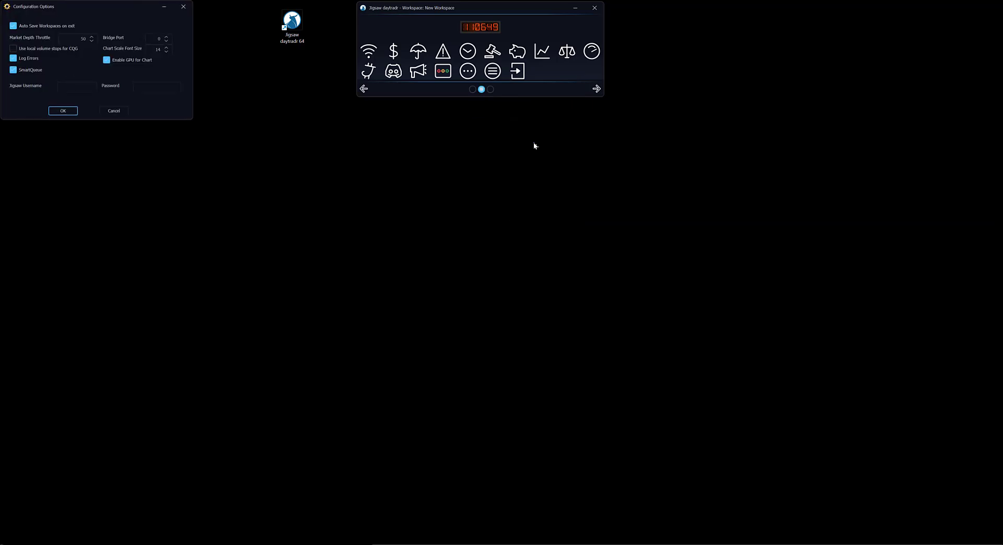
left_click(75, 86)
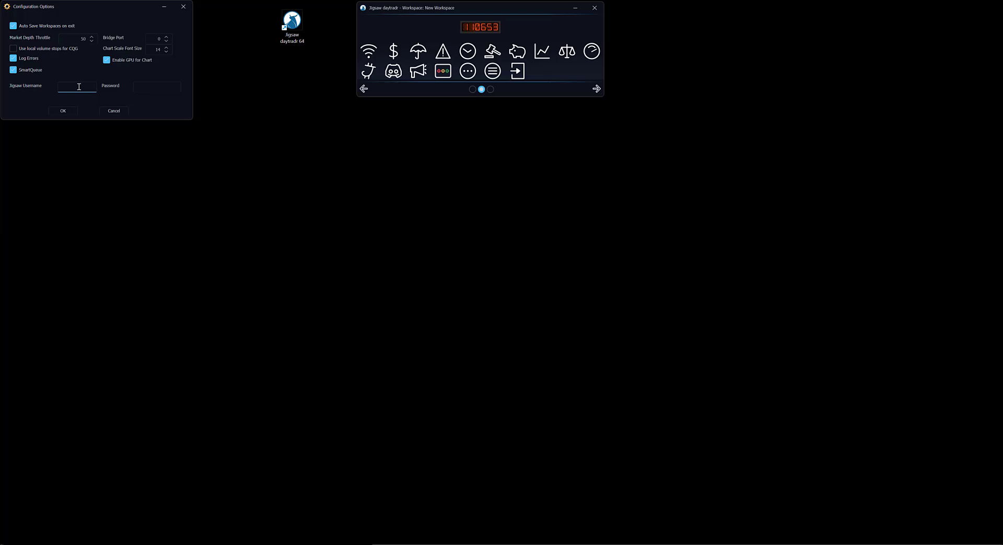
type("GONZALO")
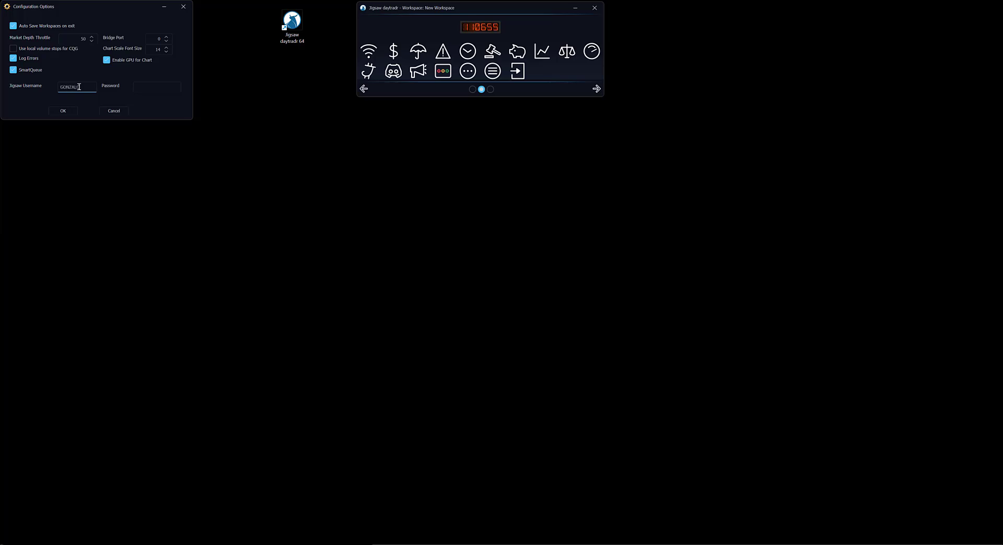
triple_click(77, 86)
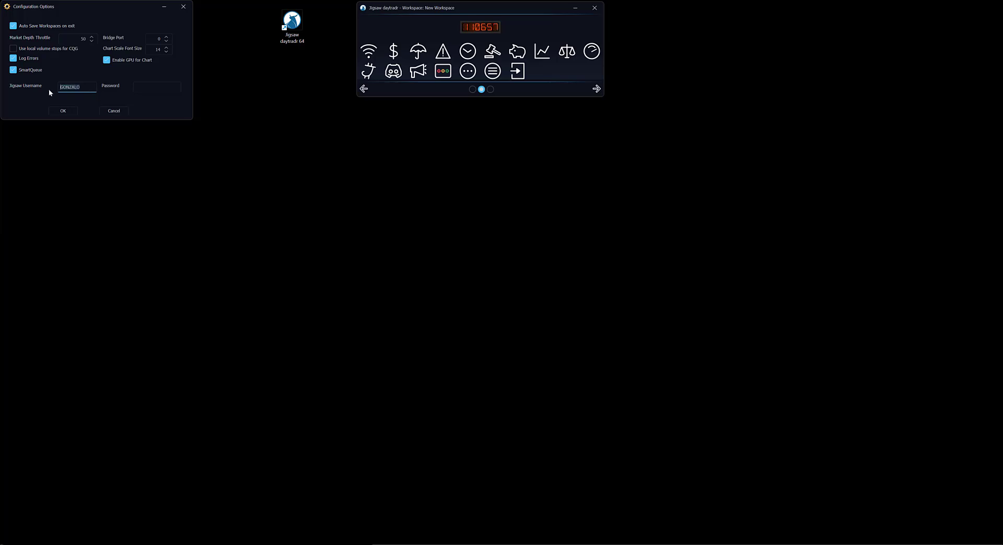
type("gonzalo")
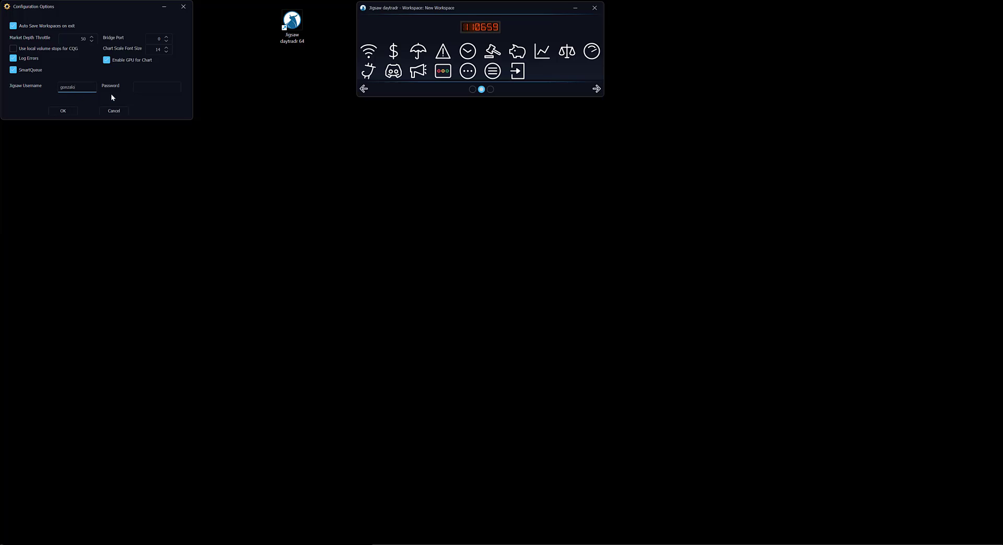
type("•••")
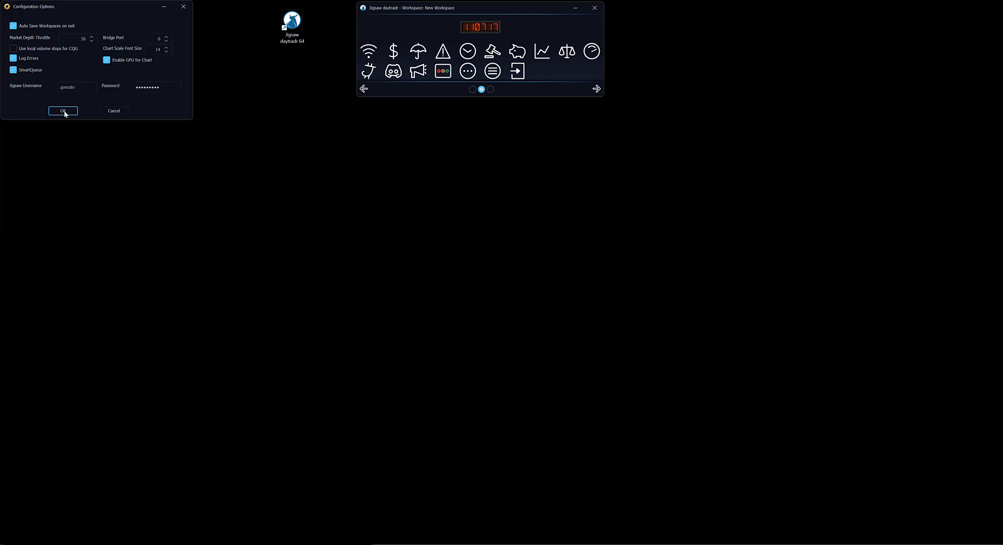
left_click(63, 111)
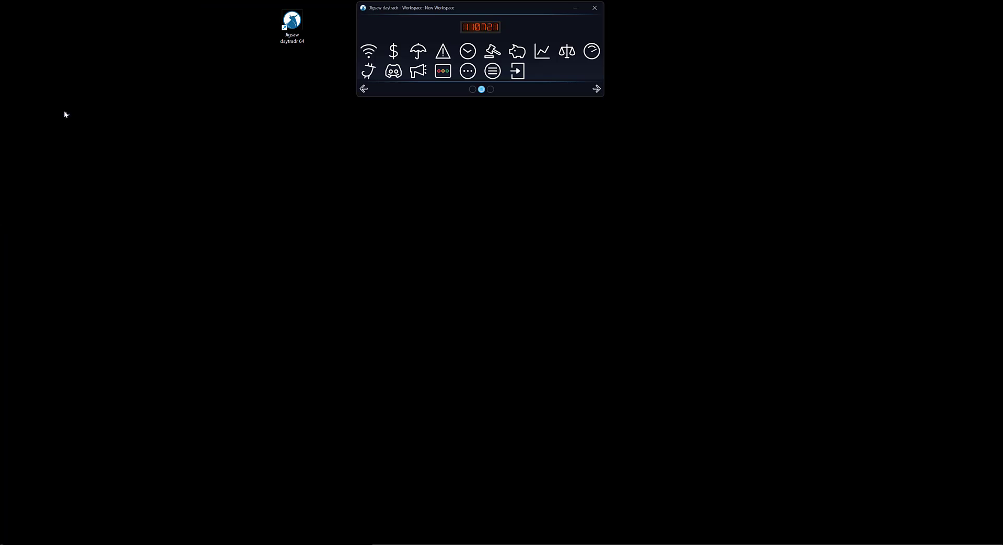
mouse_move(501, 208)
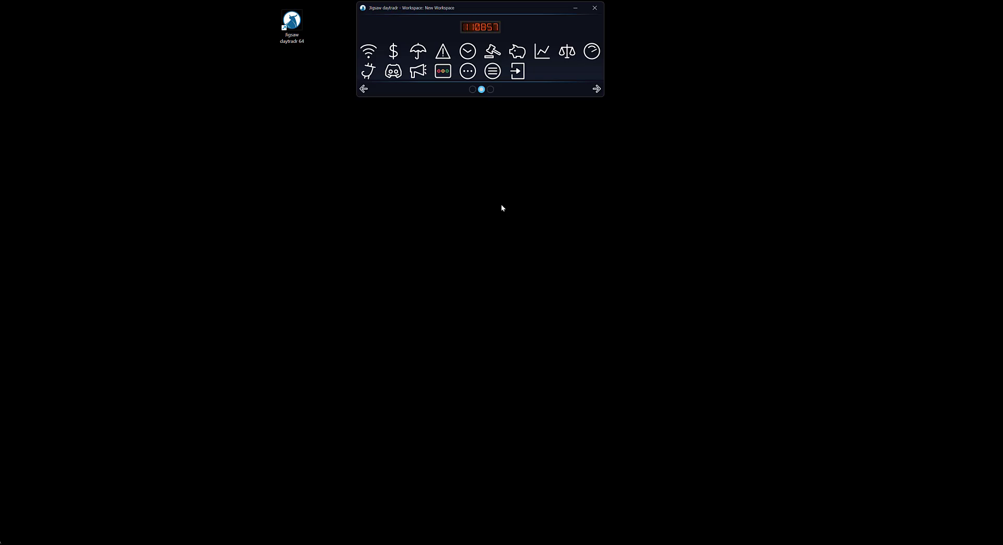
mouse_move(658, 182)
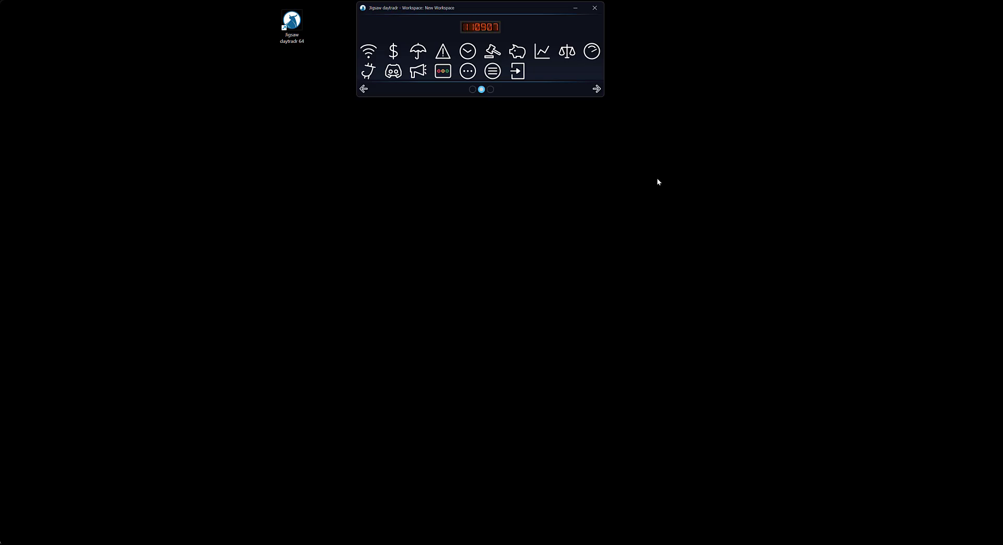
mouse_move(371, 138)
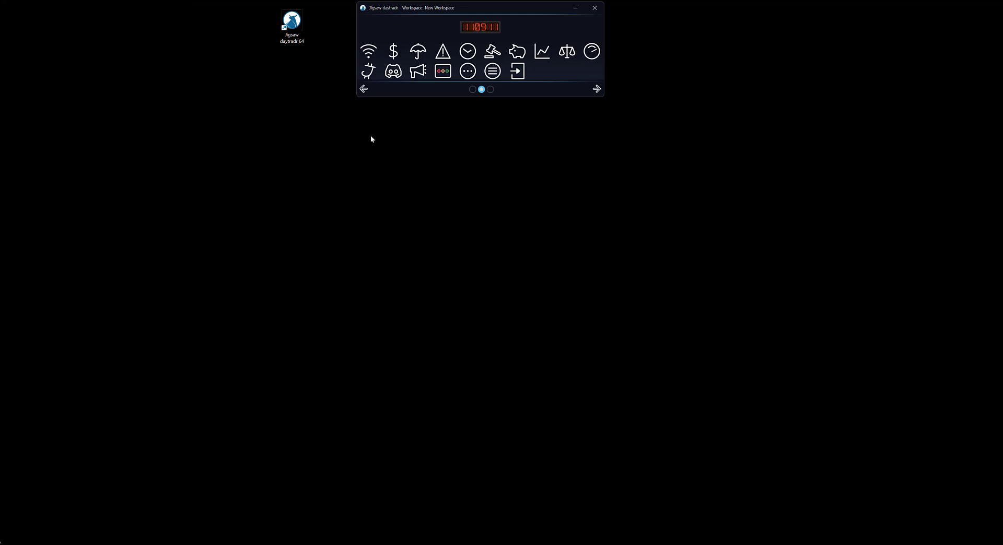
mouse_move(553, 168)
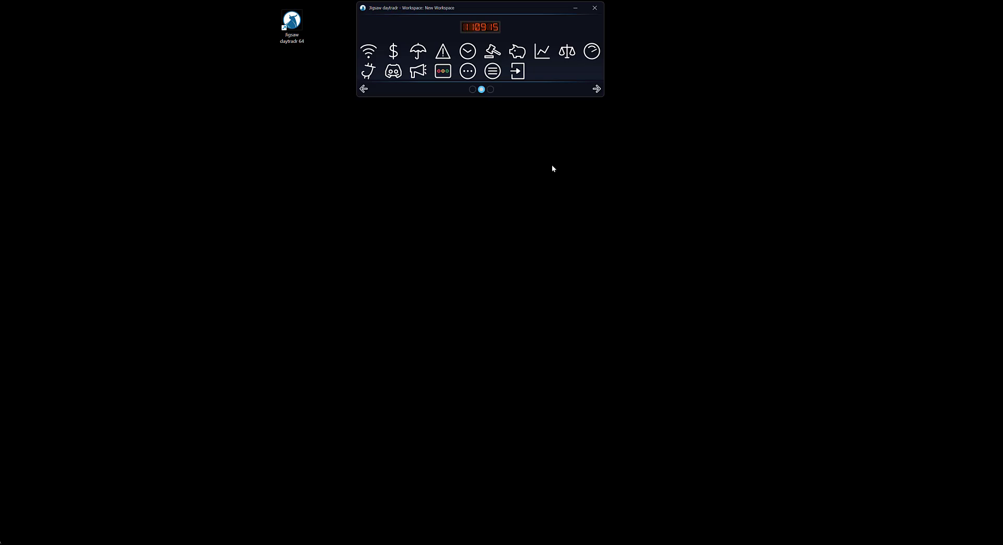
mouse_move(417, 83)
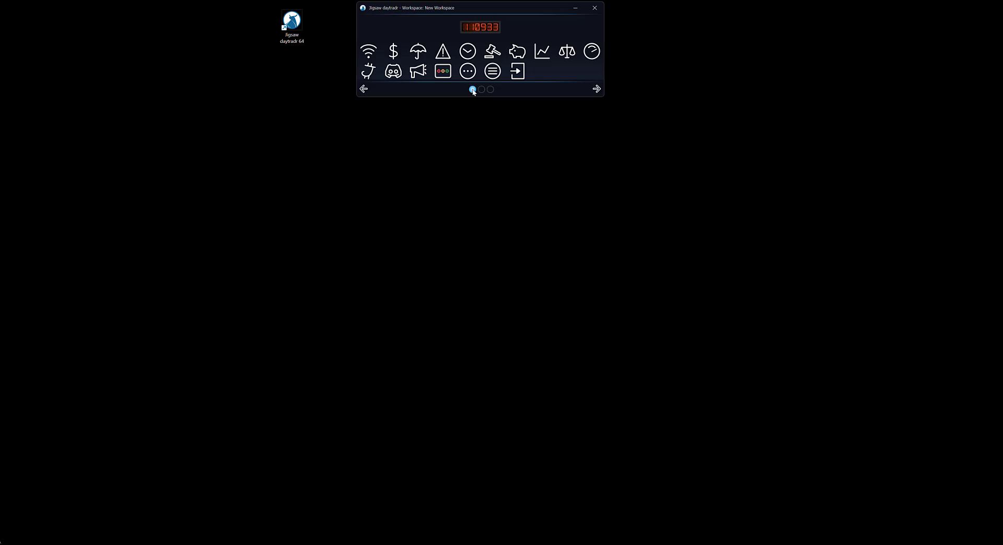
Add and save a CQG connection named 'cqg DOM', then open its instrument download window.
left_click(448, 27)
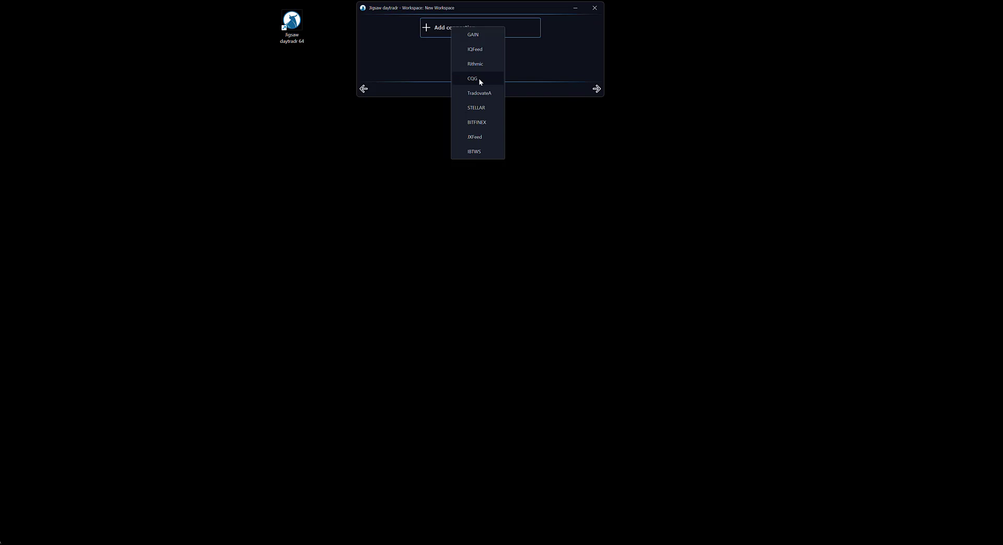
left_click(472, 78)
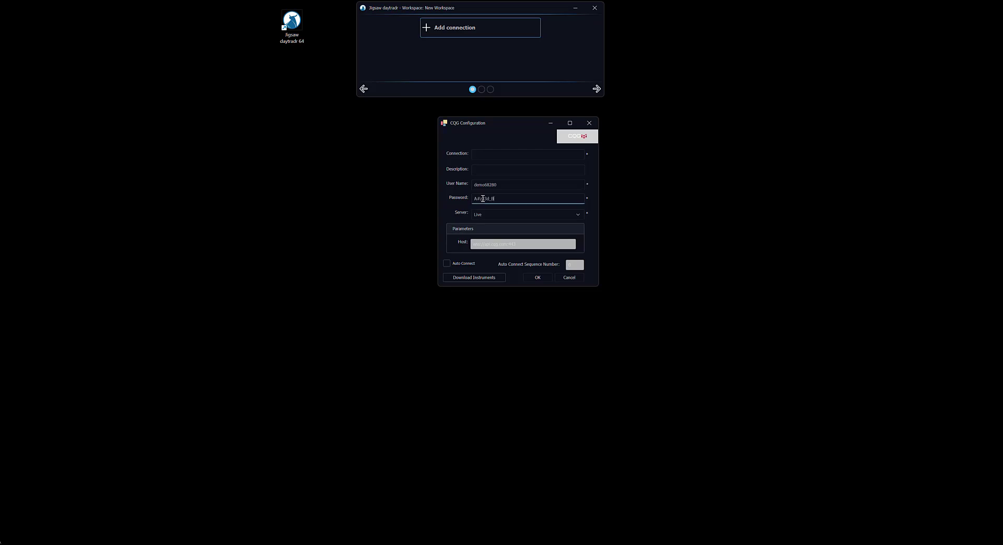
left_click(526, 214)
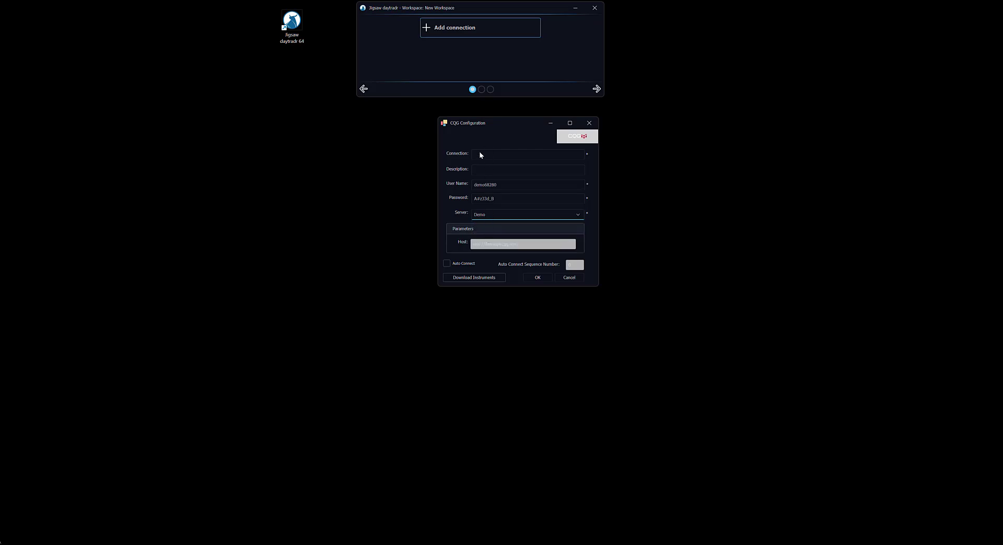
type("cqg DOM")
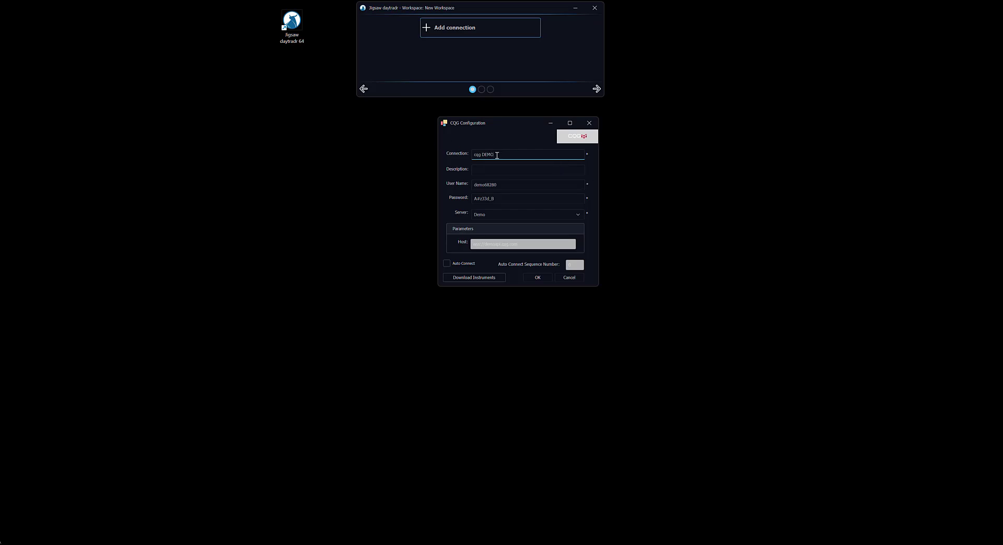
mouse_move(526, 271)
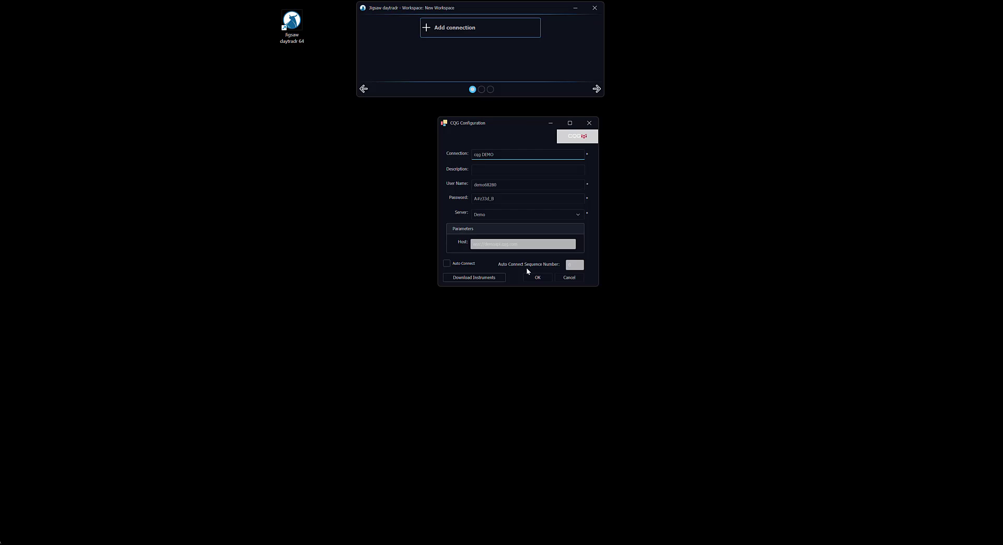
left_click(537, 277)
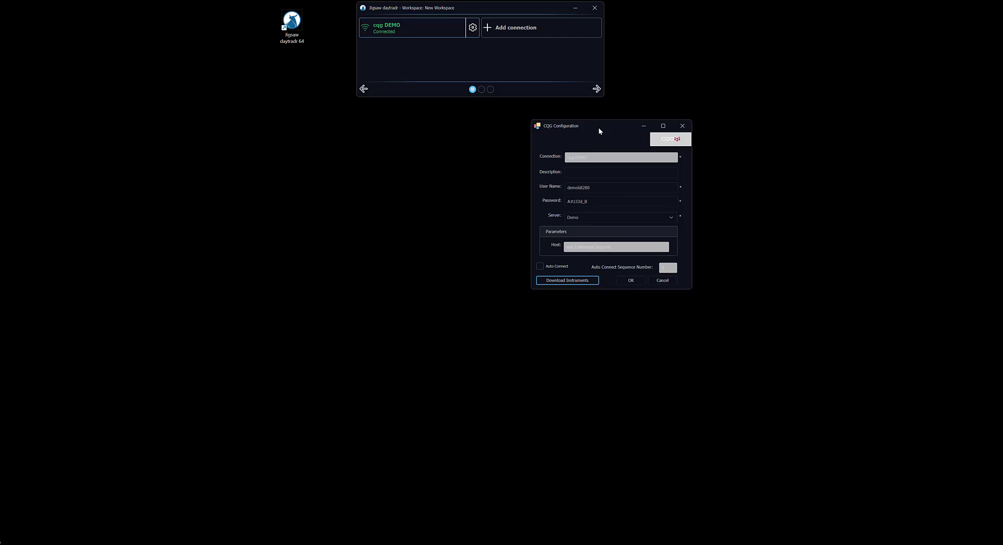
left_click(566, 280)
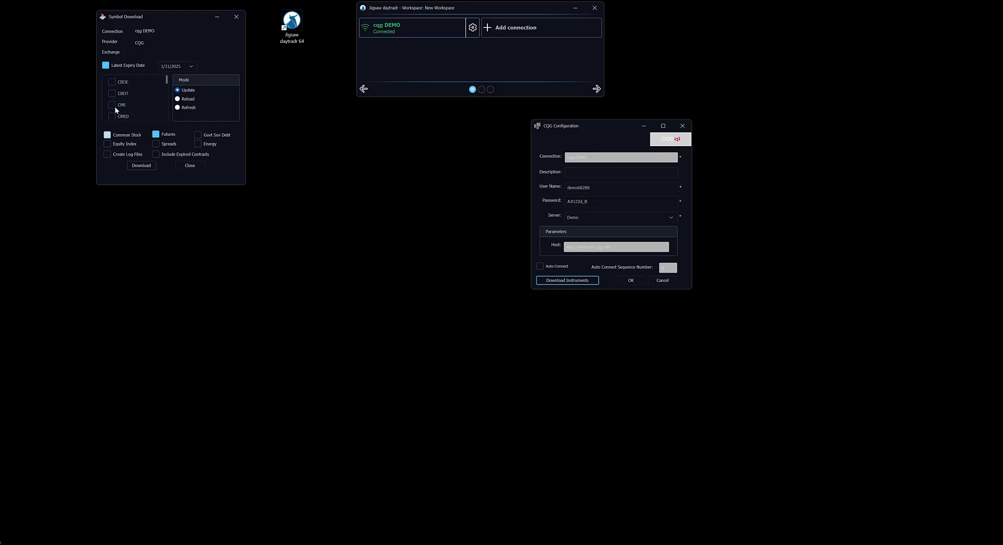
Select the CME exchange and download its futures symbols until 'Symbols Downloaded' appears.
left_click(111, 103)
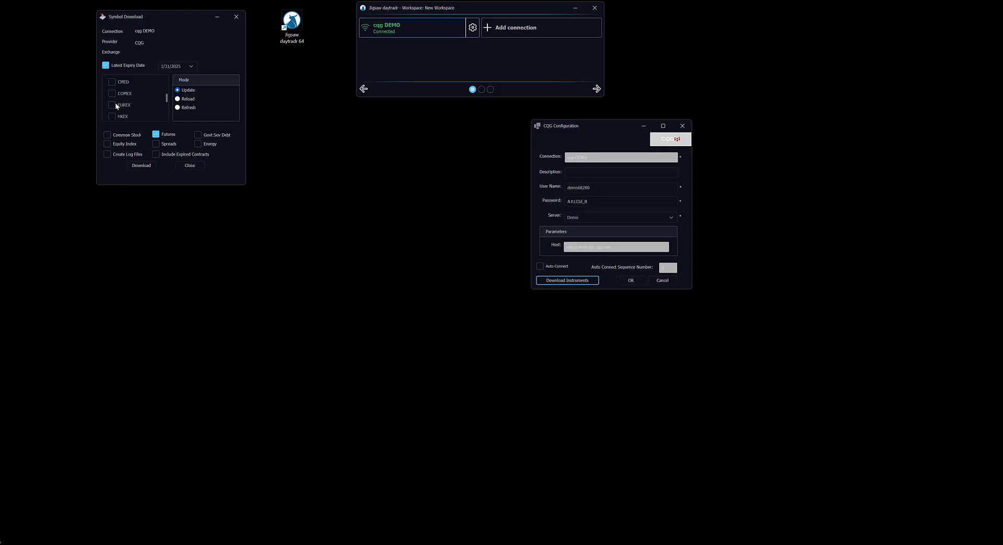
left_click(140, 166)
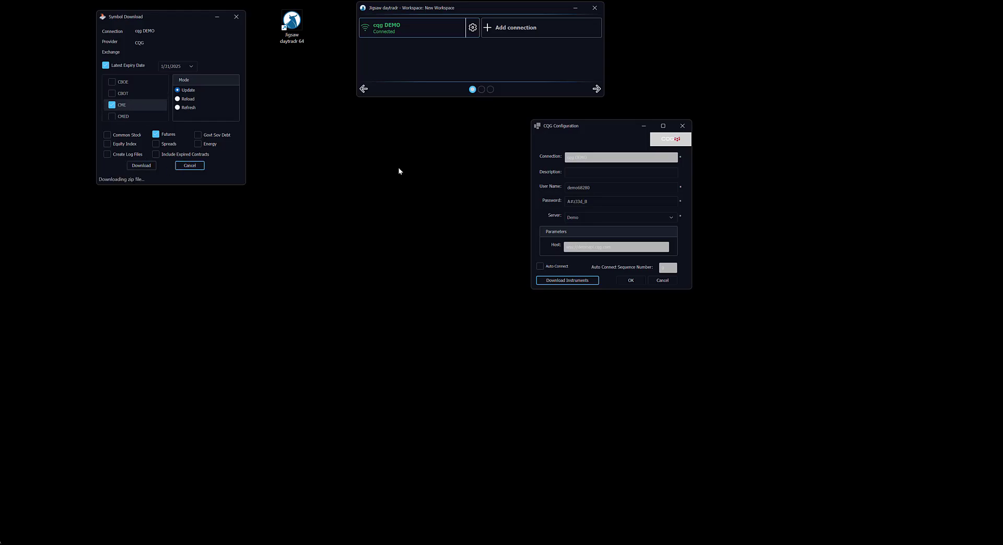
left_click(140, 166)
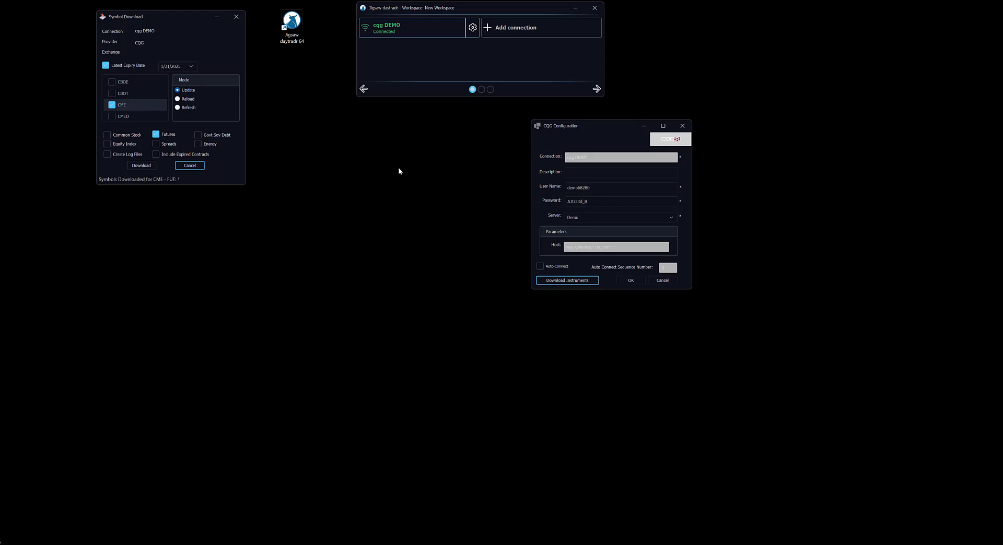
left_click(140, 165)
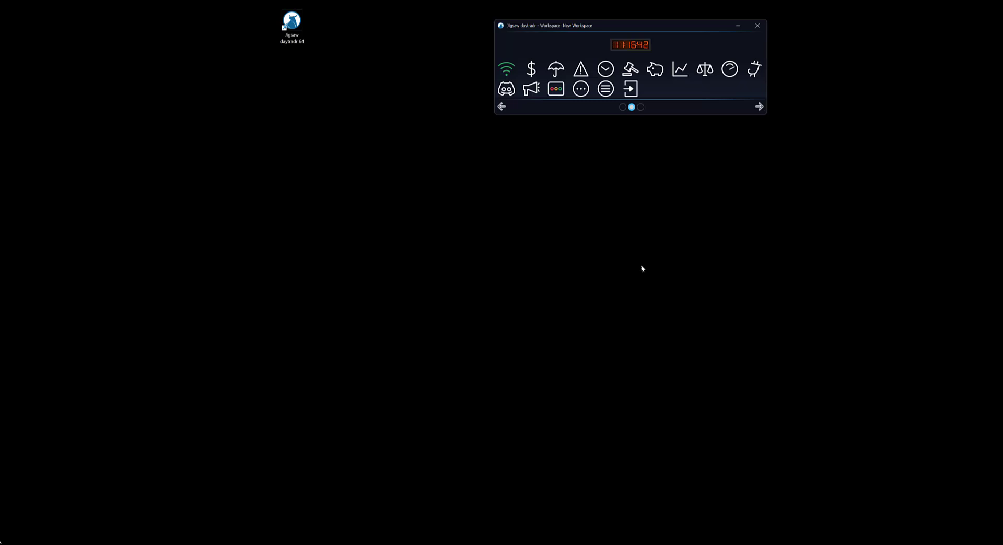
left_click(798, 284)
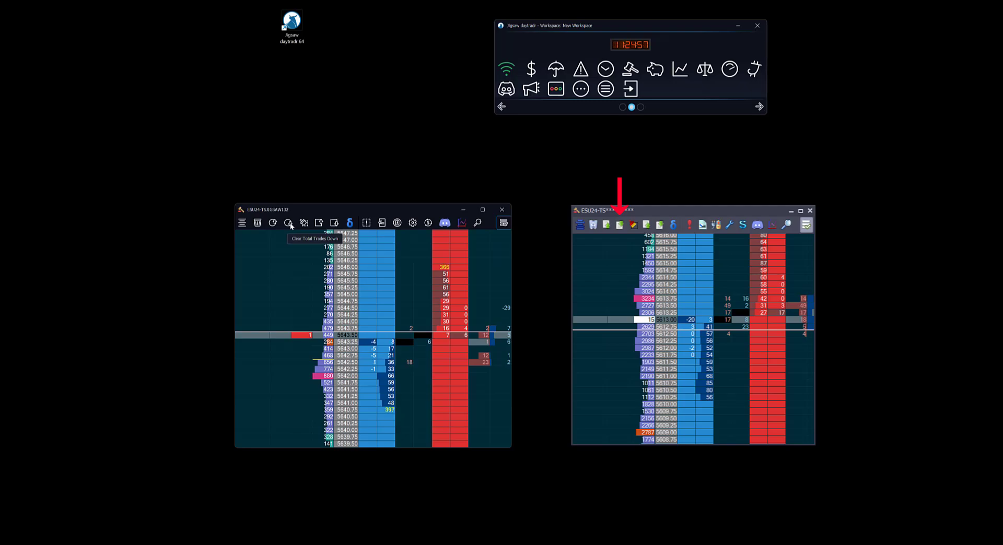
mouse_move(304, 223)
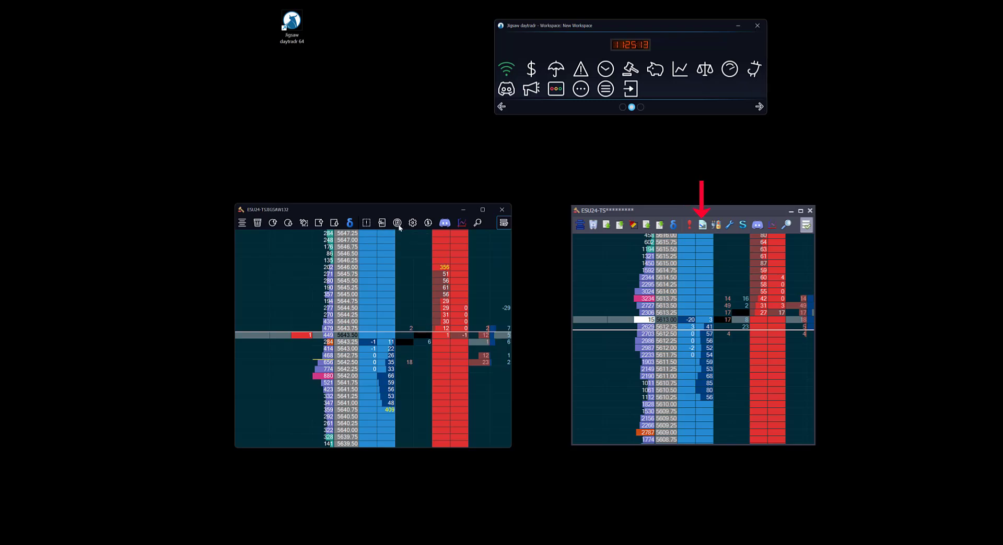
mouse_move(397, 223)
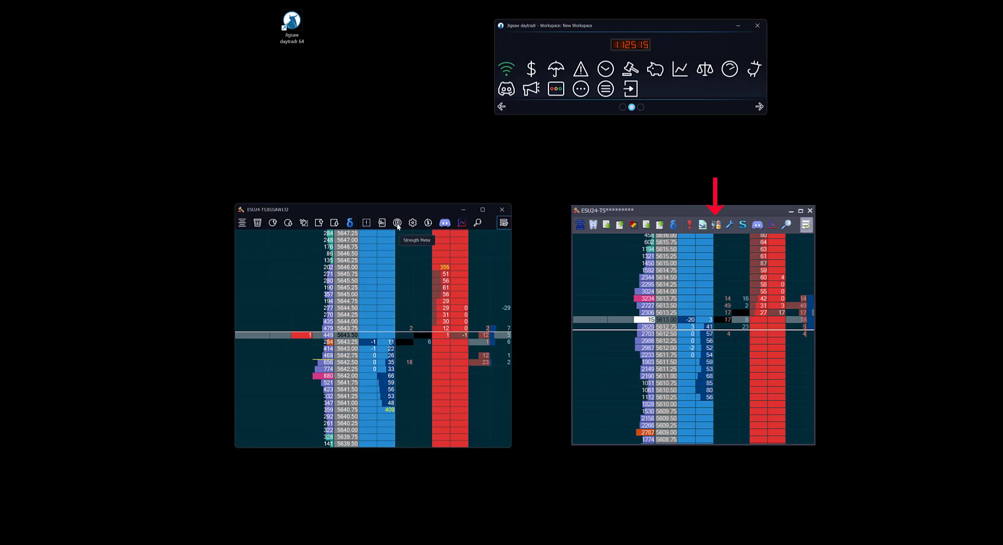
mouse_move(428, 222)
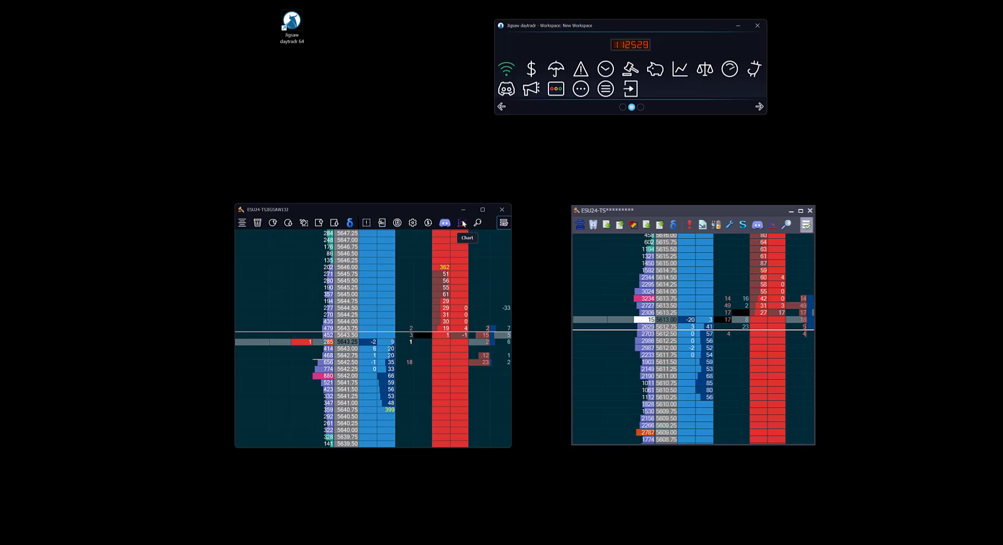
mouse_move(476, 222)
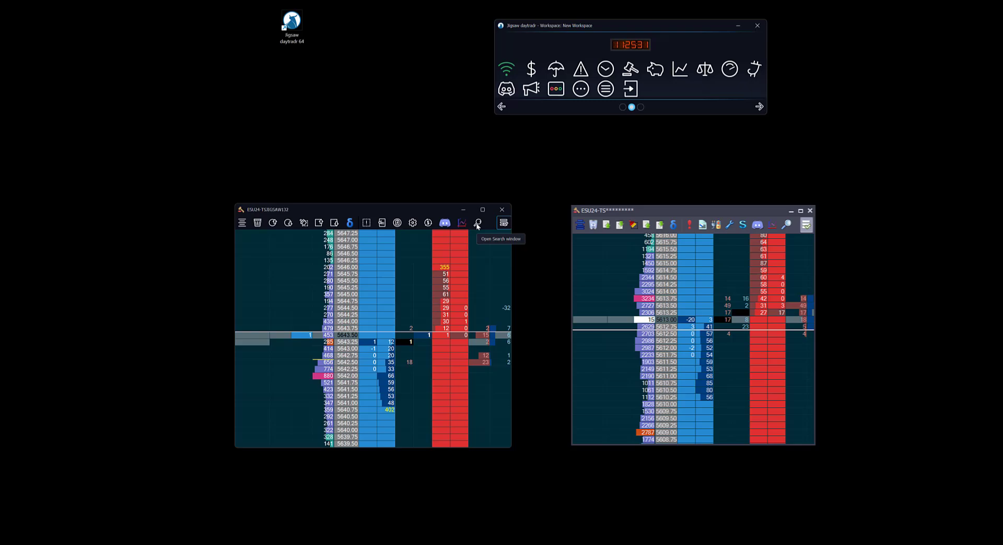
mouse_move(504, 223)
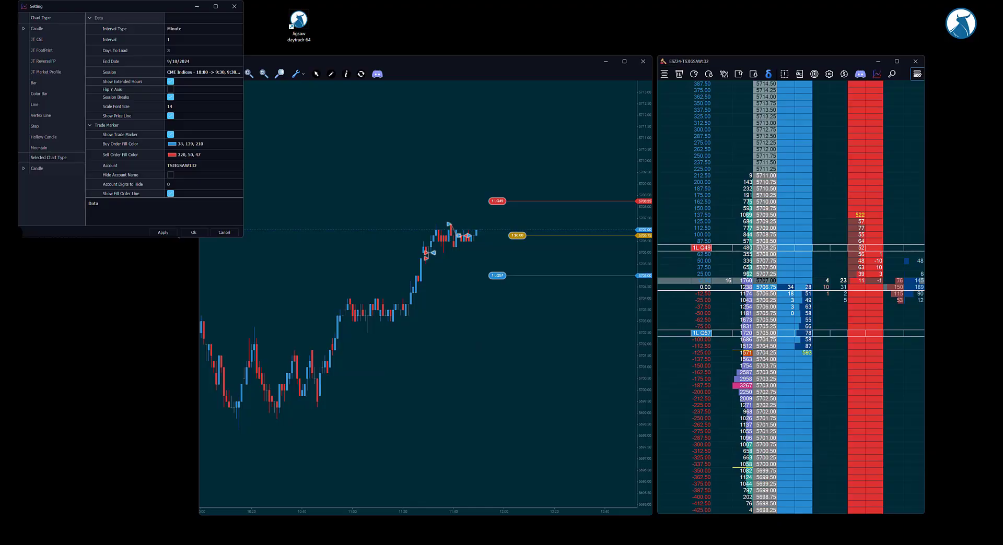
mouse_move(415, 354)
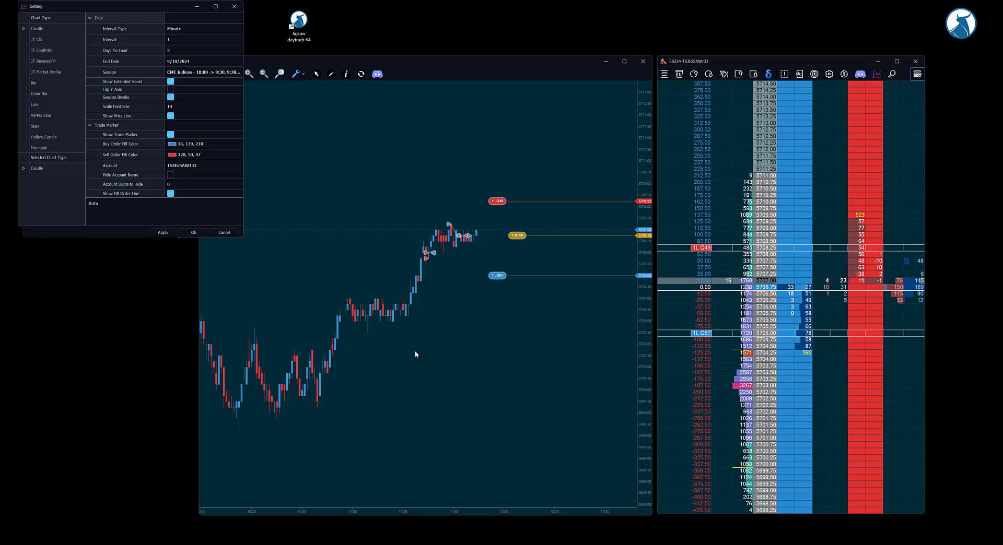
mouse_move(493, 340)
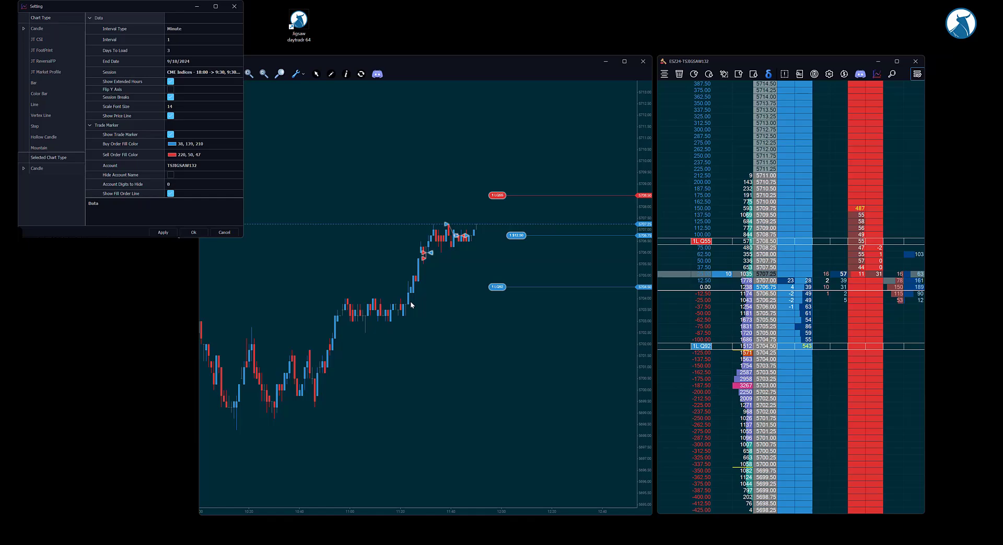
mouse_move(444, 249)
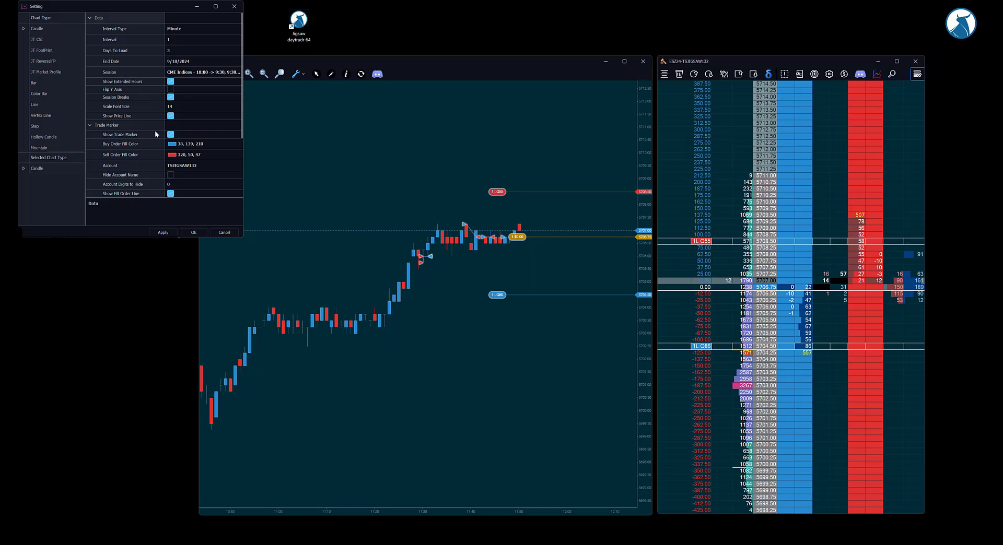
left_click(170, 134)
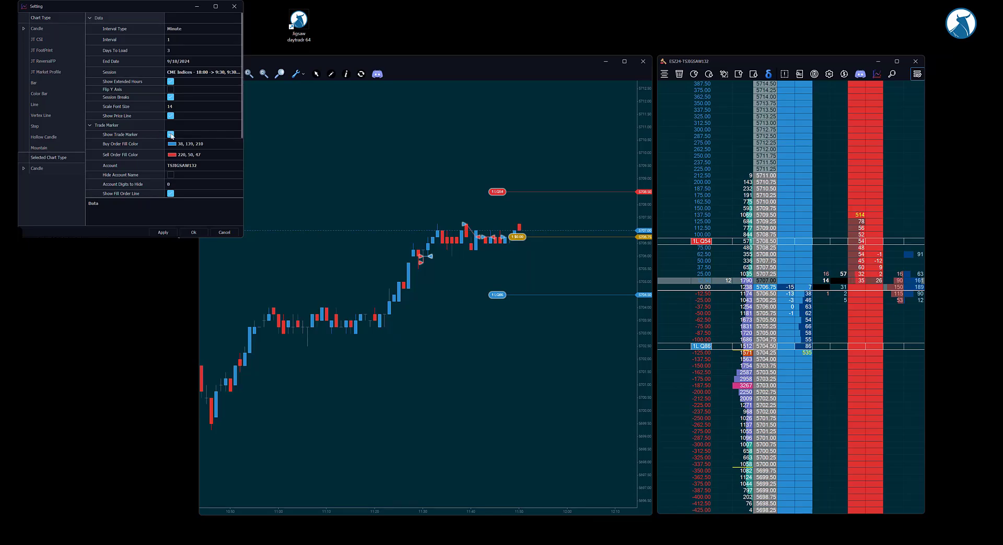
scroll("down", 3)
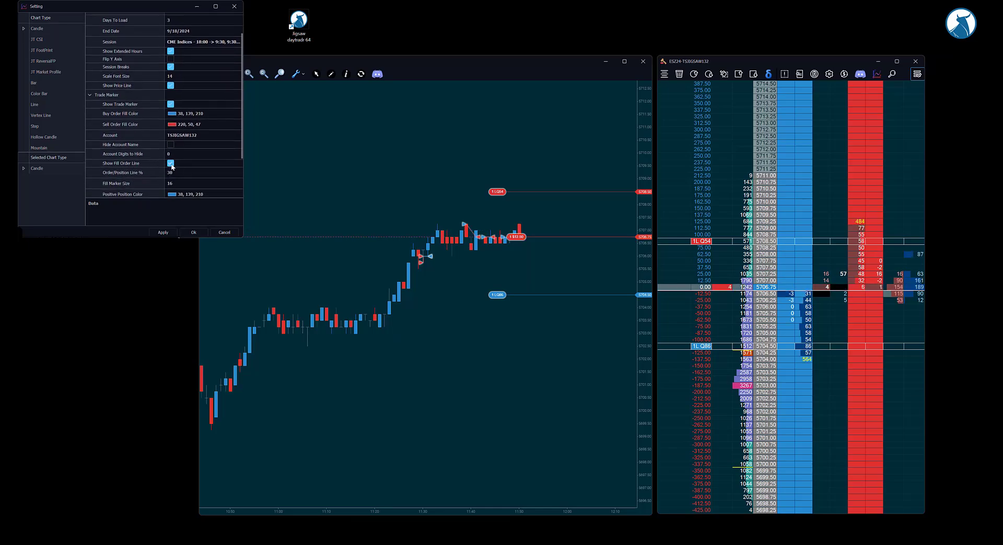
left_click(170, 163)
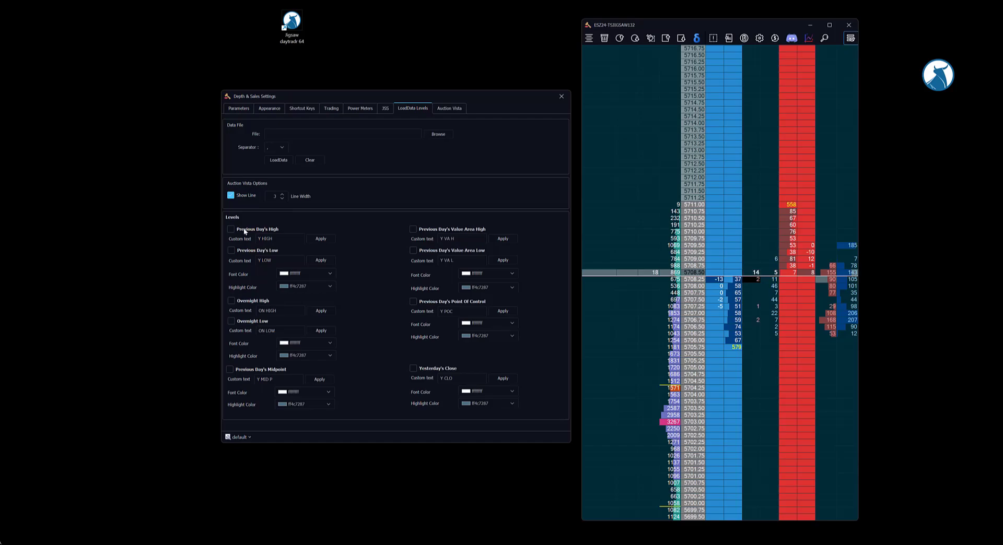
Tick Previous Day's High, Previous Day's Low, Previous Day's Value Area Low and Yesterday's Close levels.
left_click(230, 229)
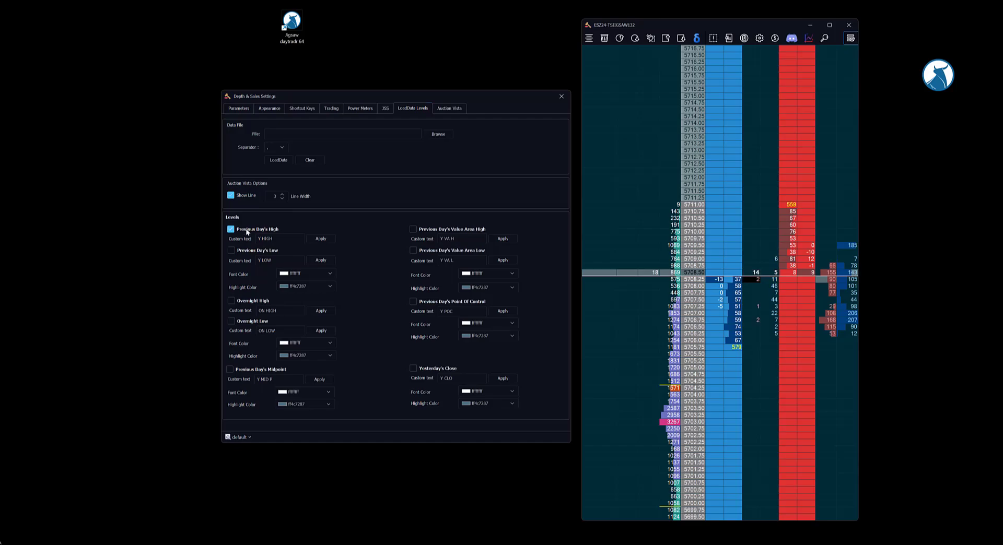
left_click(231, 250)
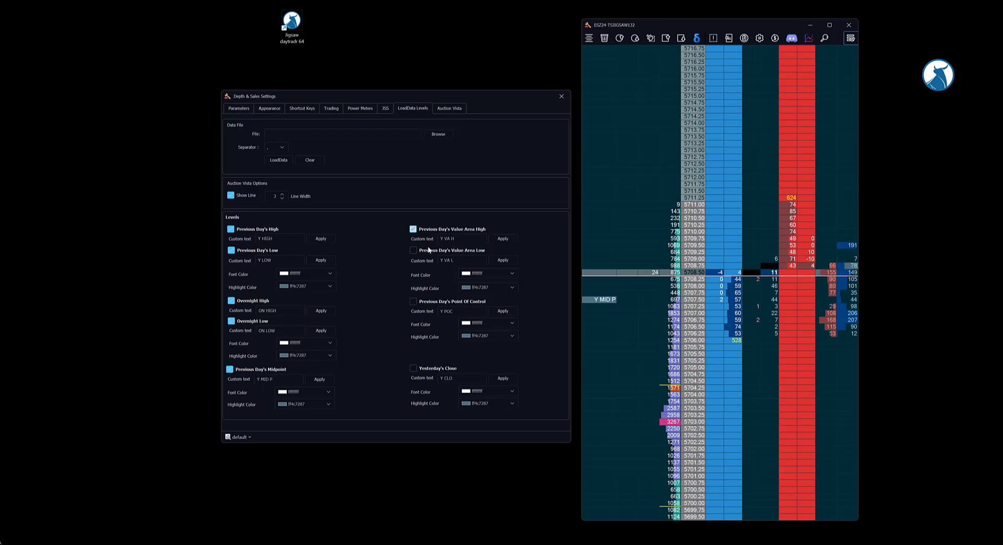
left_click(414, 250)
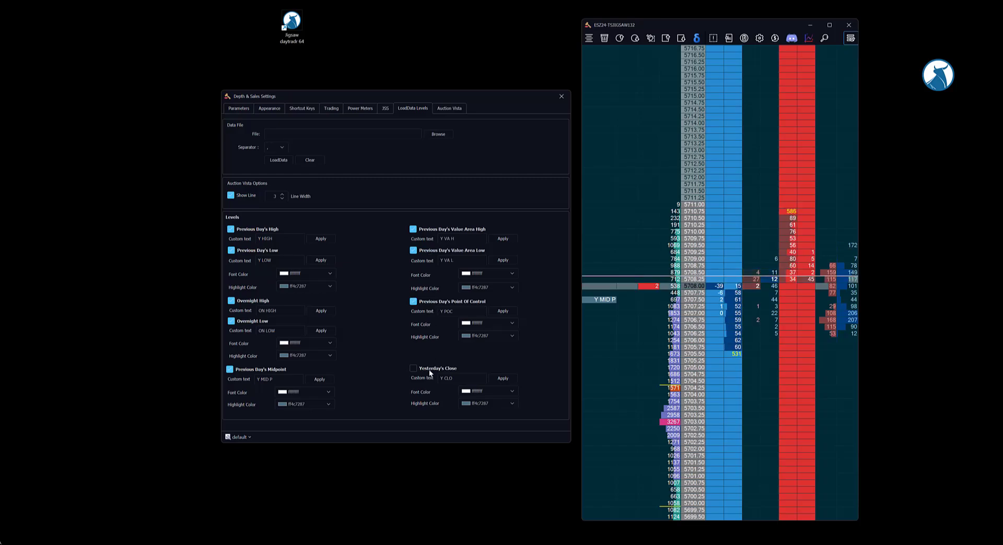
left_click(413, 368)
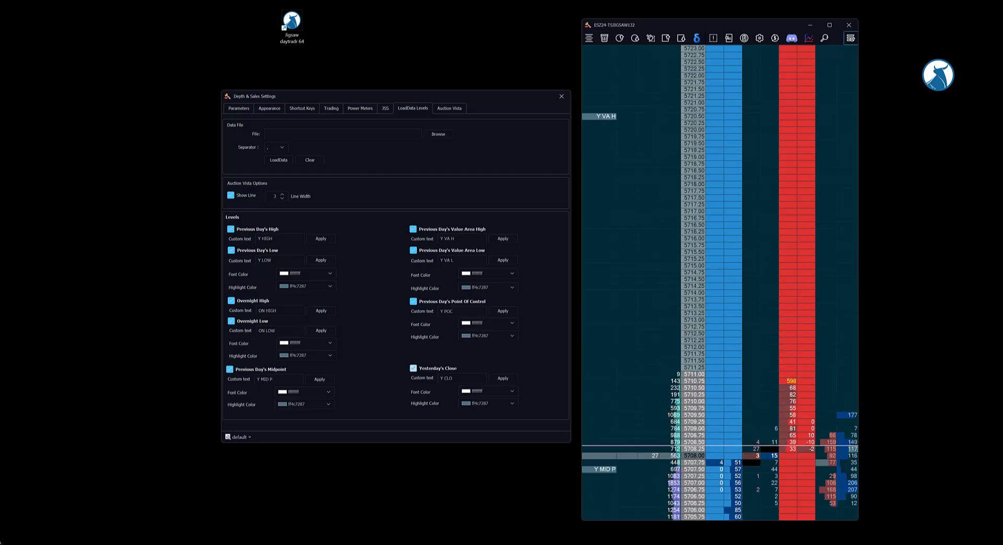
left_click(561, 97)
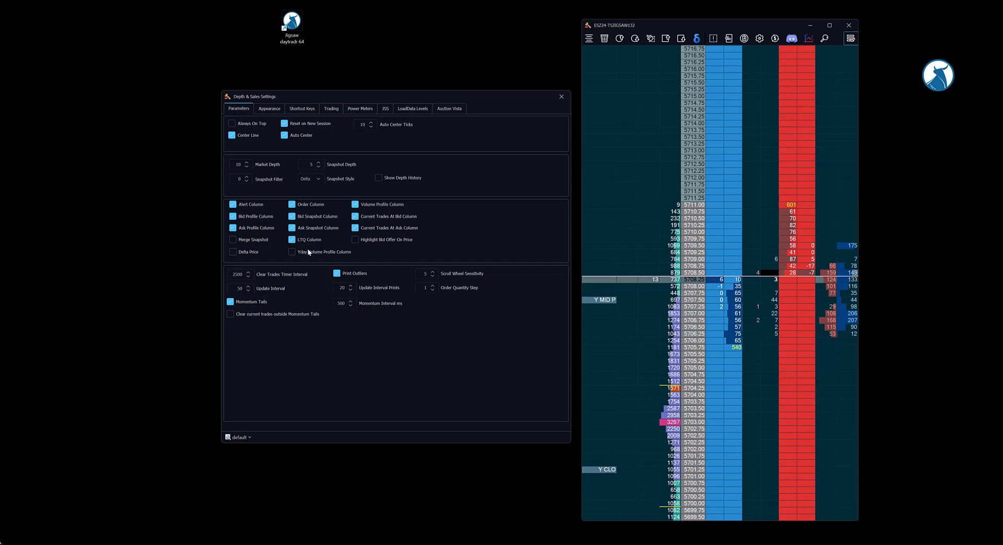
Tick 'Yday Volume Profile Column' in Parameters and close the Depth & Sales Settings window.
left_click(293, 251)
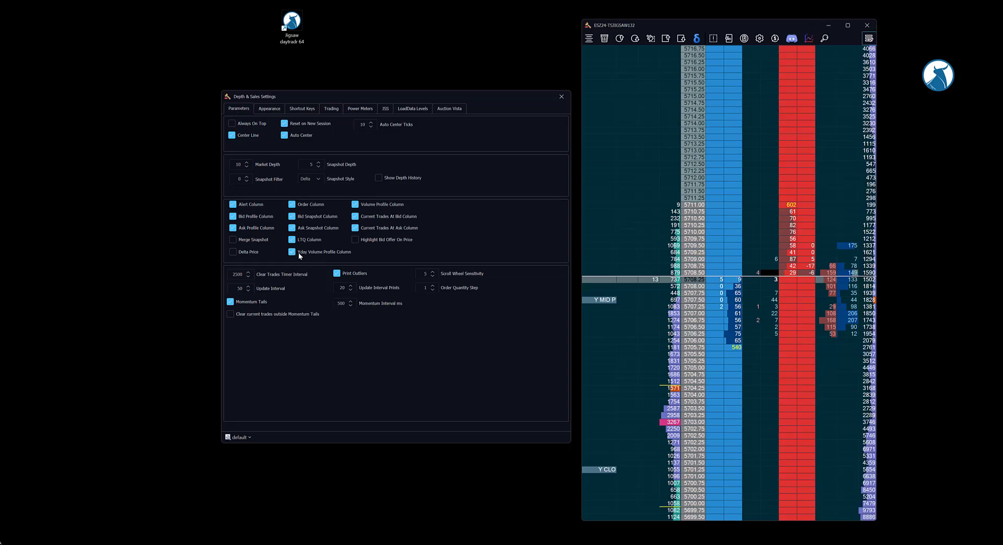
left_click(293, 251)
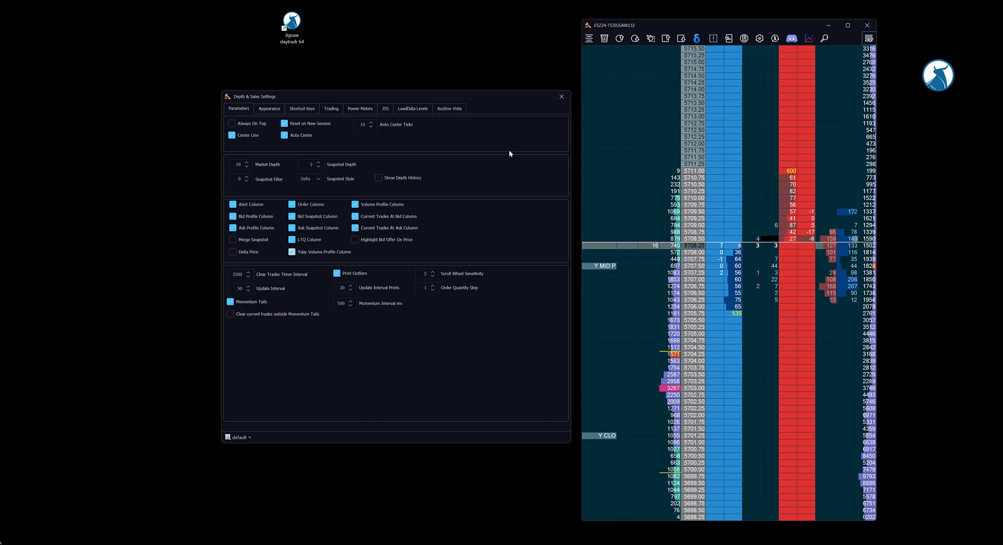
left_click(561, 96)
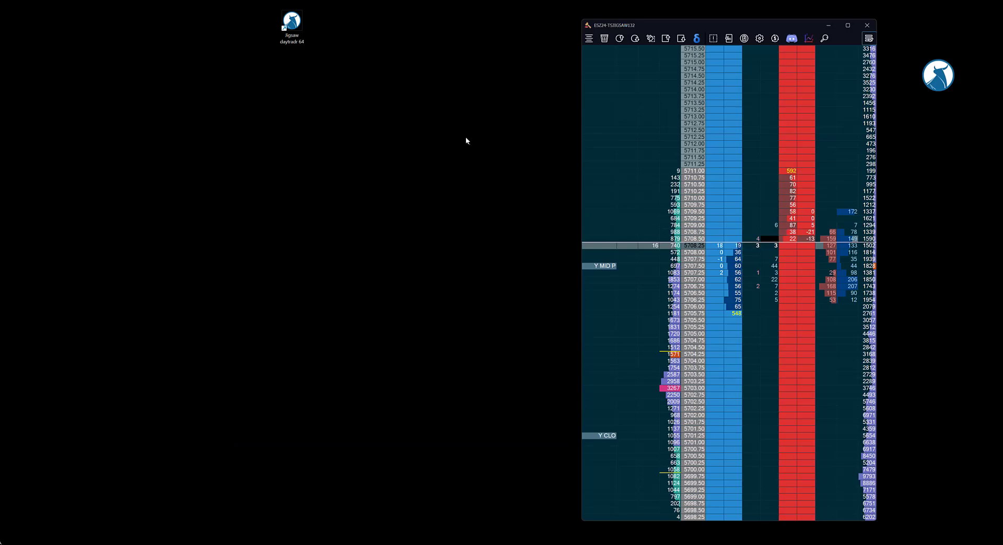